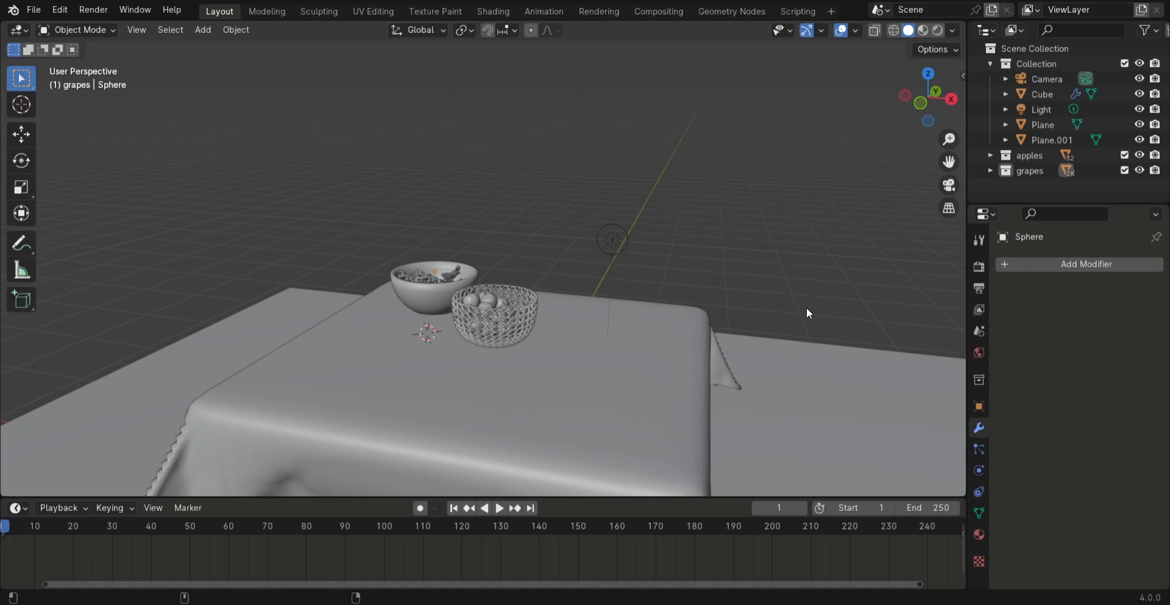
mouse_move(842, 530)
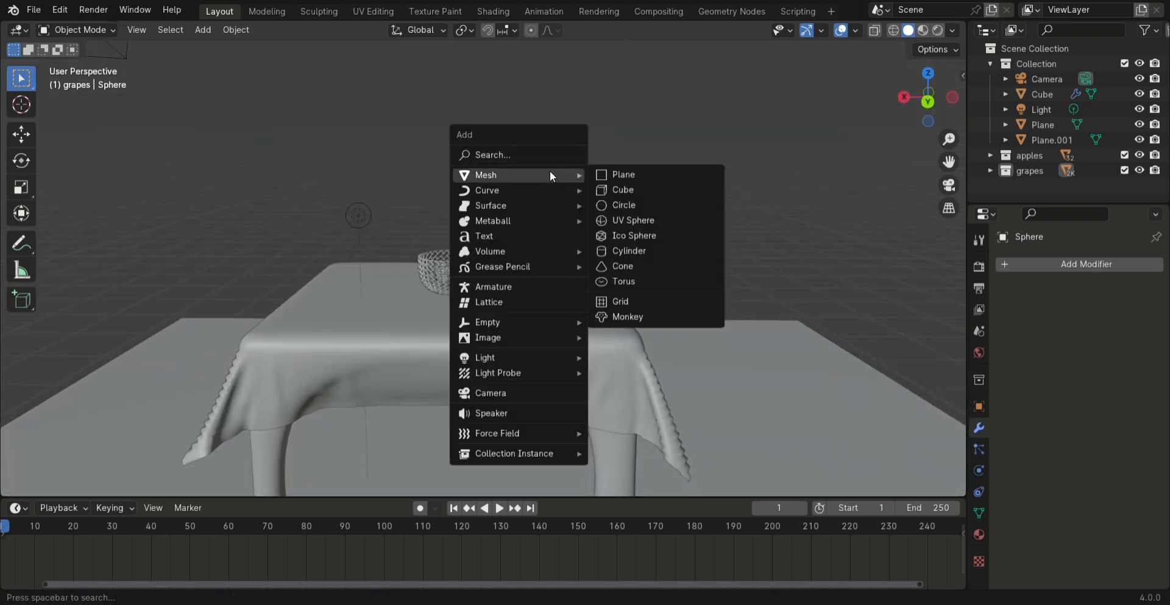
Step: Add a cylinder mesh of radius 0.08 m standing above the table
left_click(629, 250)
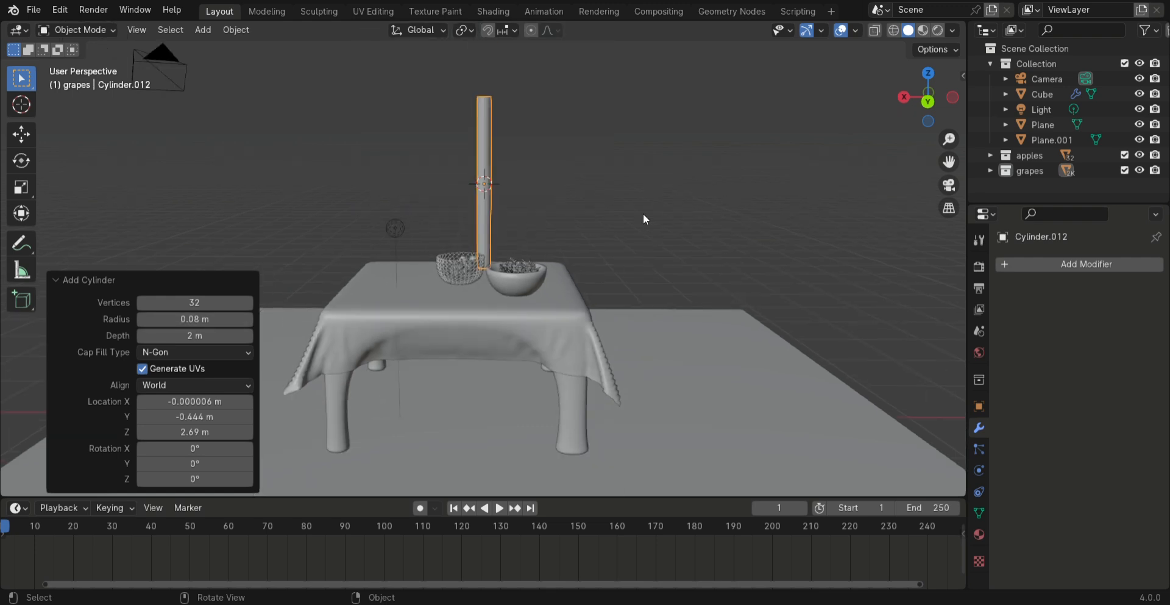
Step: Rotate the cylinder 90° about X then 90° about Z so it lies flat
key("r")
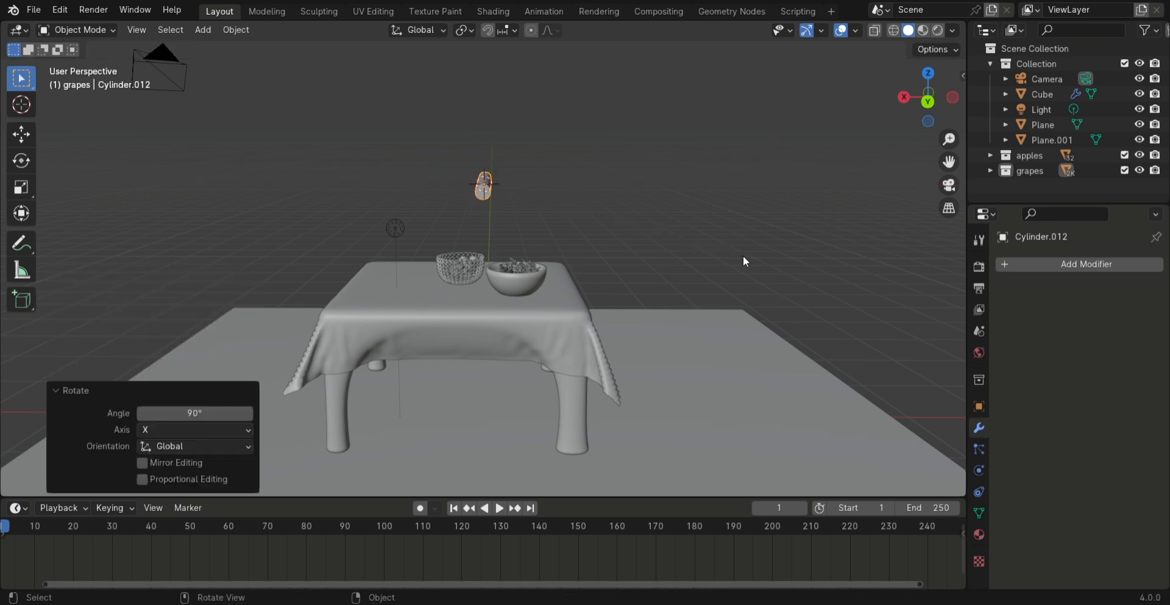
key("r")
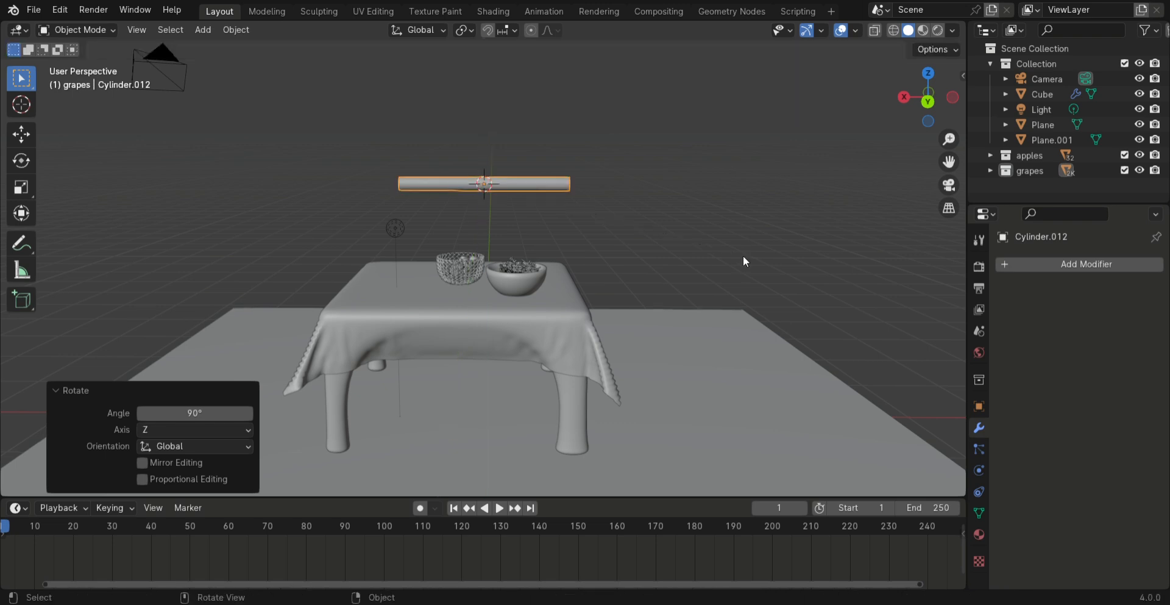
mouse_move(736, 448)
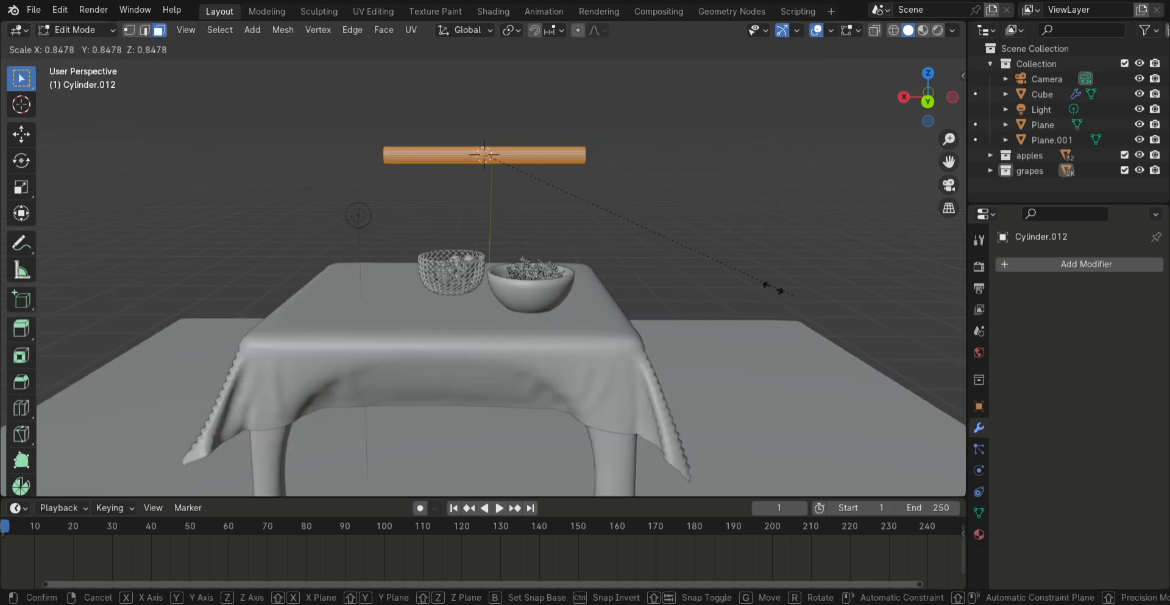
Step: Scale the cylinder in Edit Mode into a thicker, shorter stubby drum for the handle
left_click(663, 238)
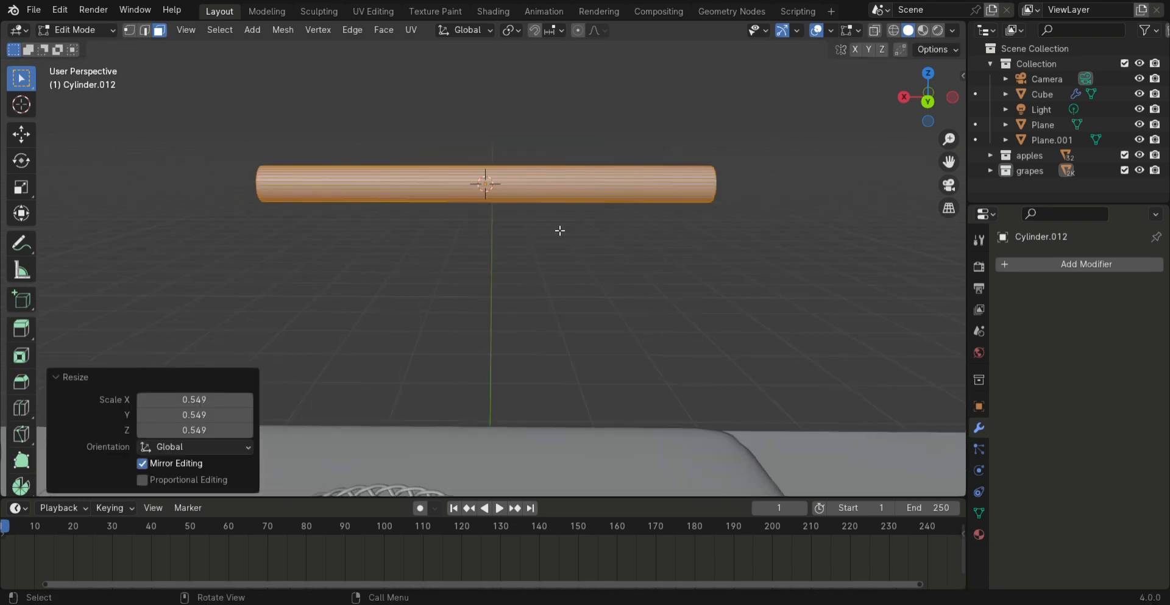
key("s")
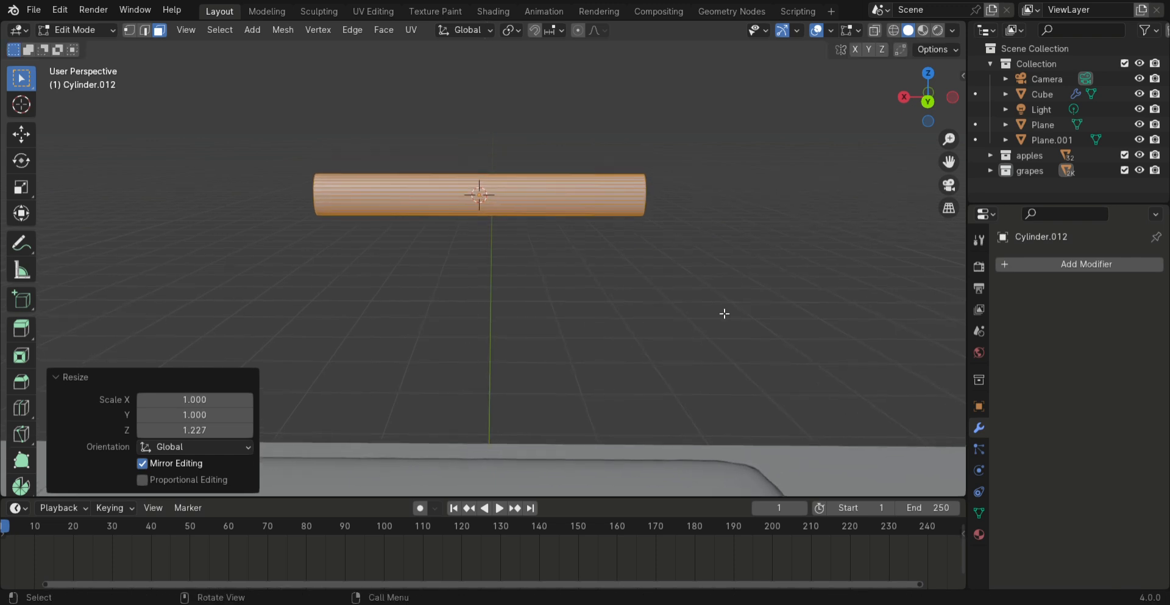
key("s")
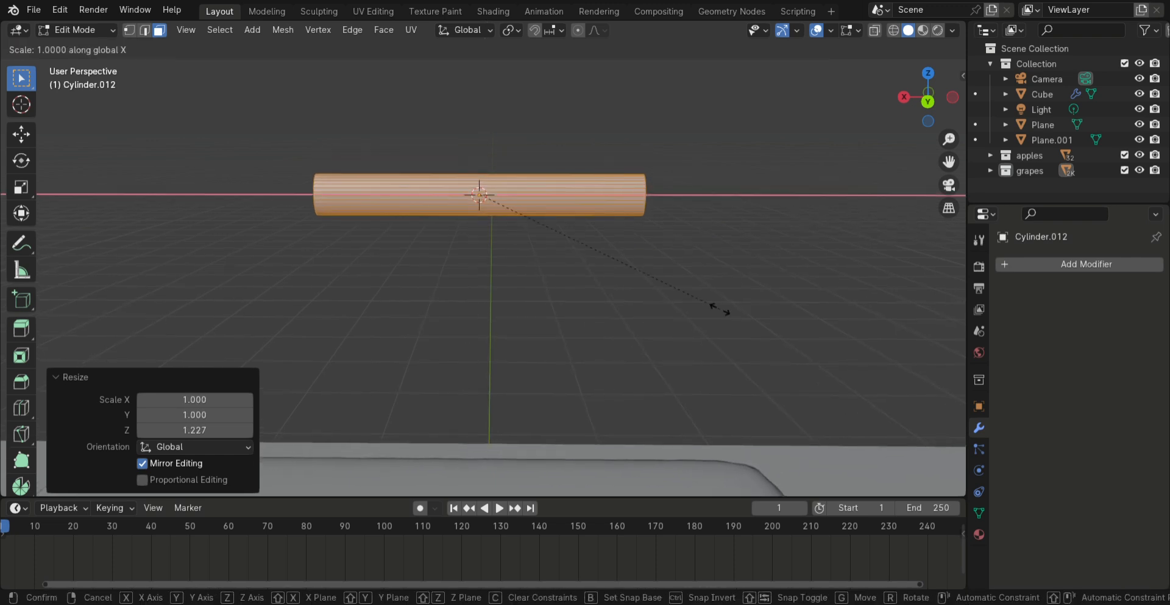
mouse_move(507, 257)
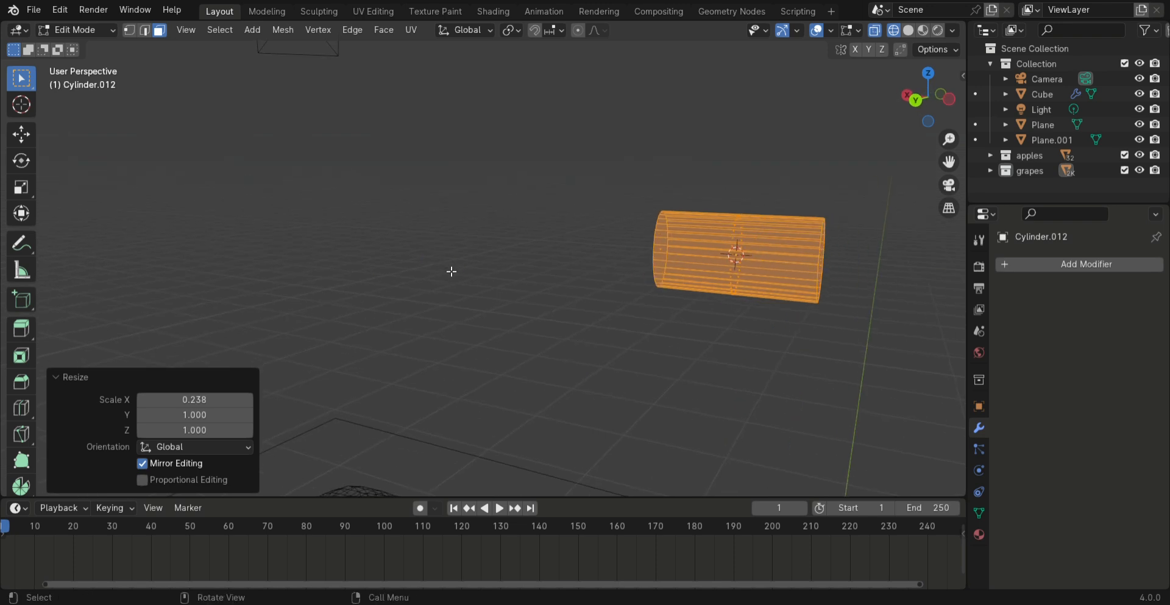
key("Tab")
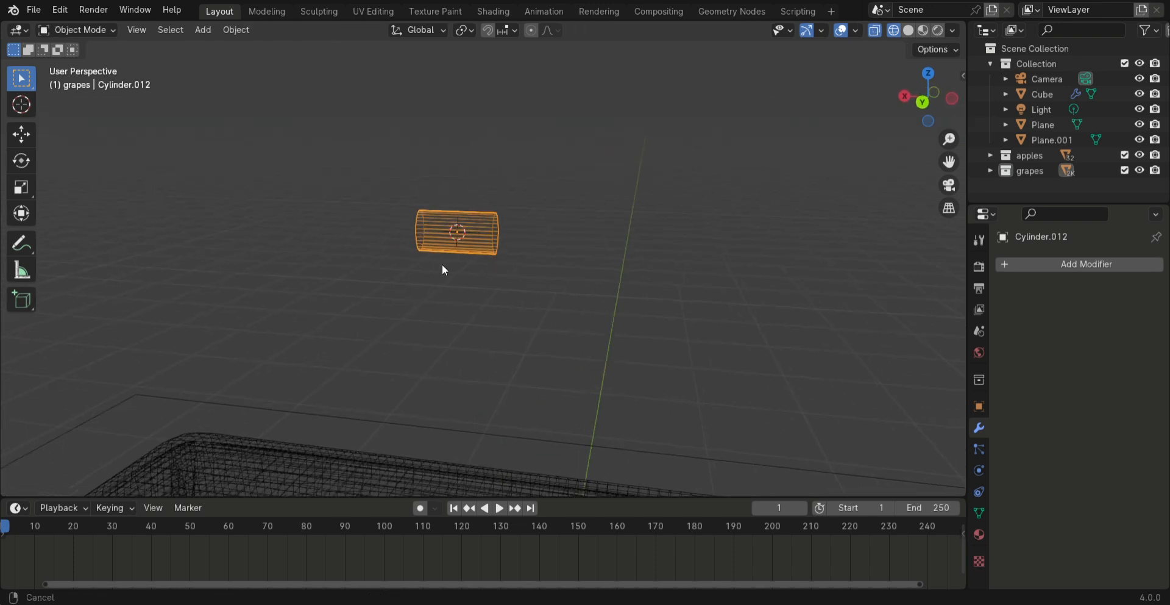
Step: Extrude stepped rings from one end of the drum and select the whole handle mesh
key("Tab")
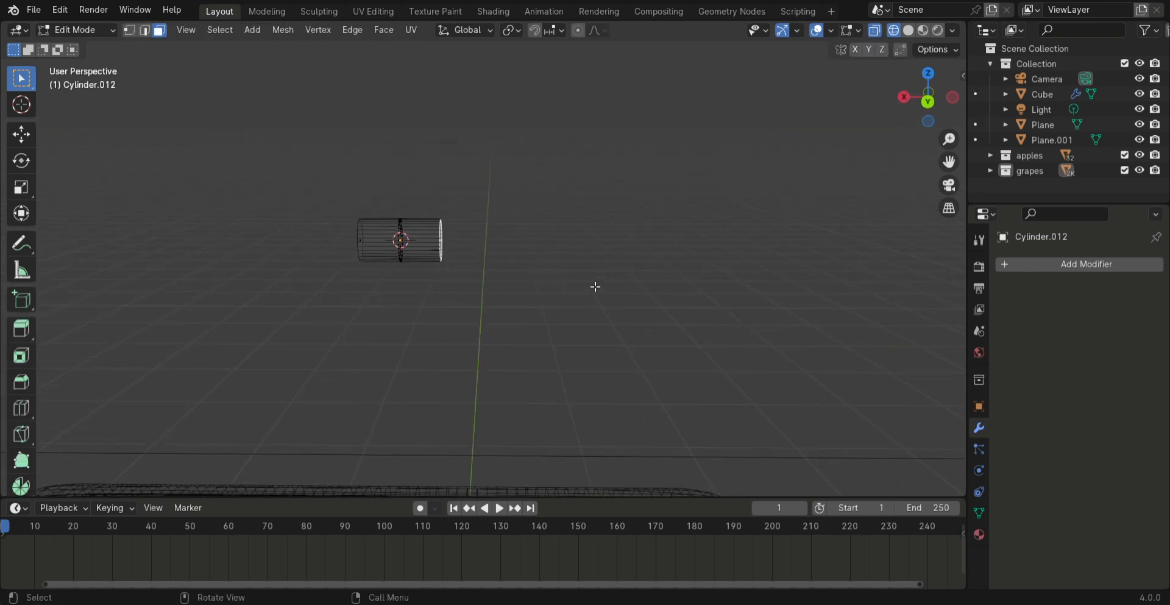
key("g")
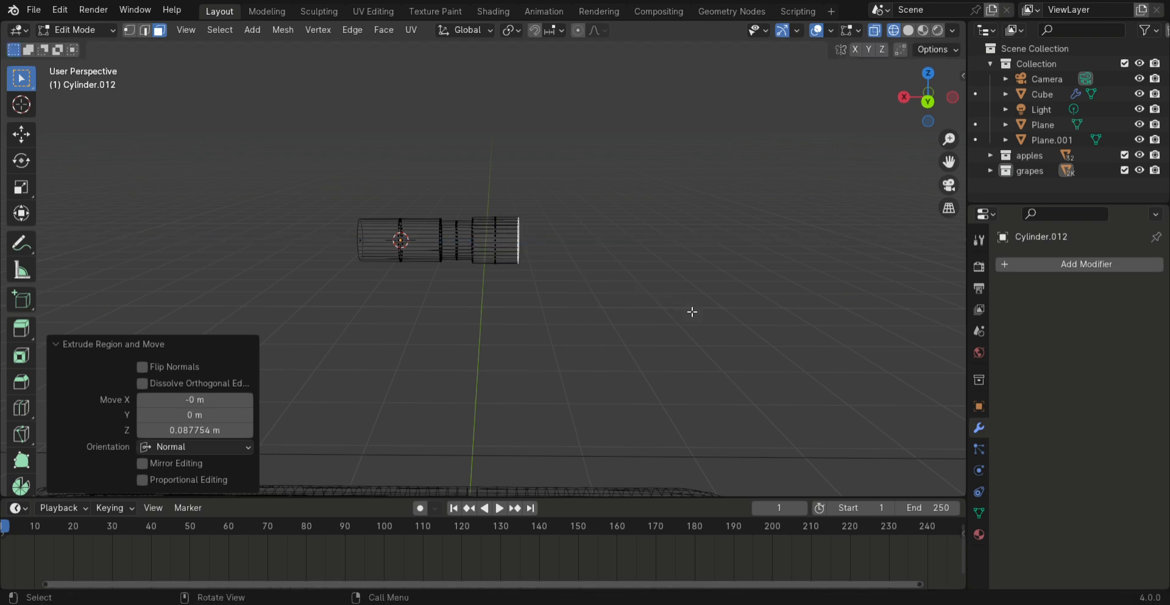
key("a")
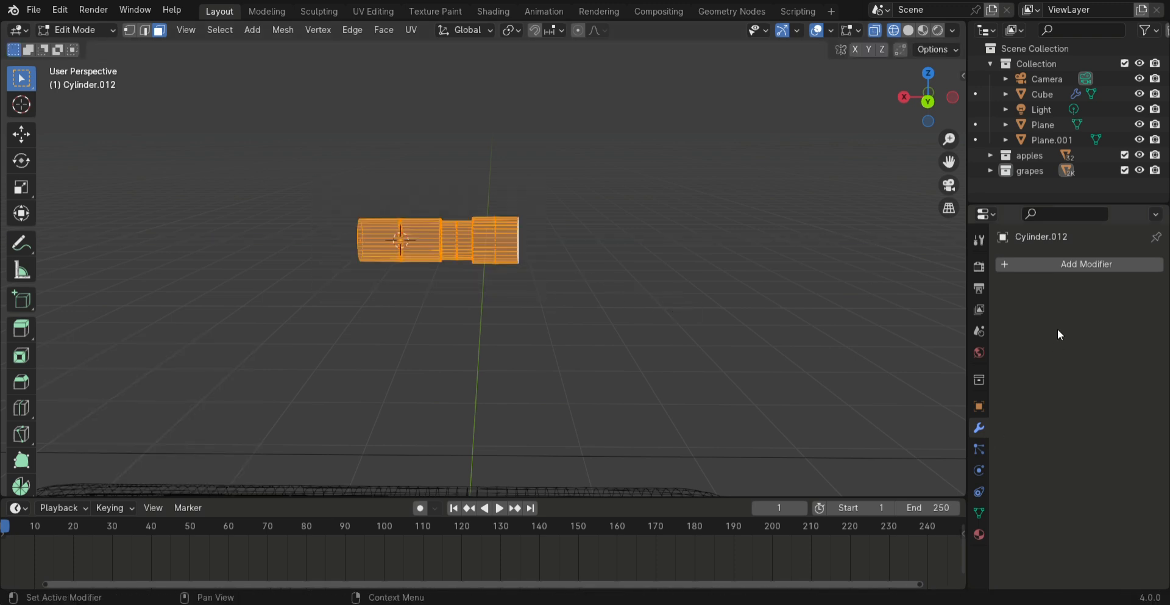
Step: Add an Array modifier: relative offset X 0, Z -1, Fixed Count of 3 copies
left_click(1086, 263)
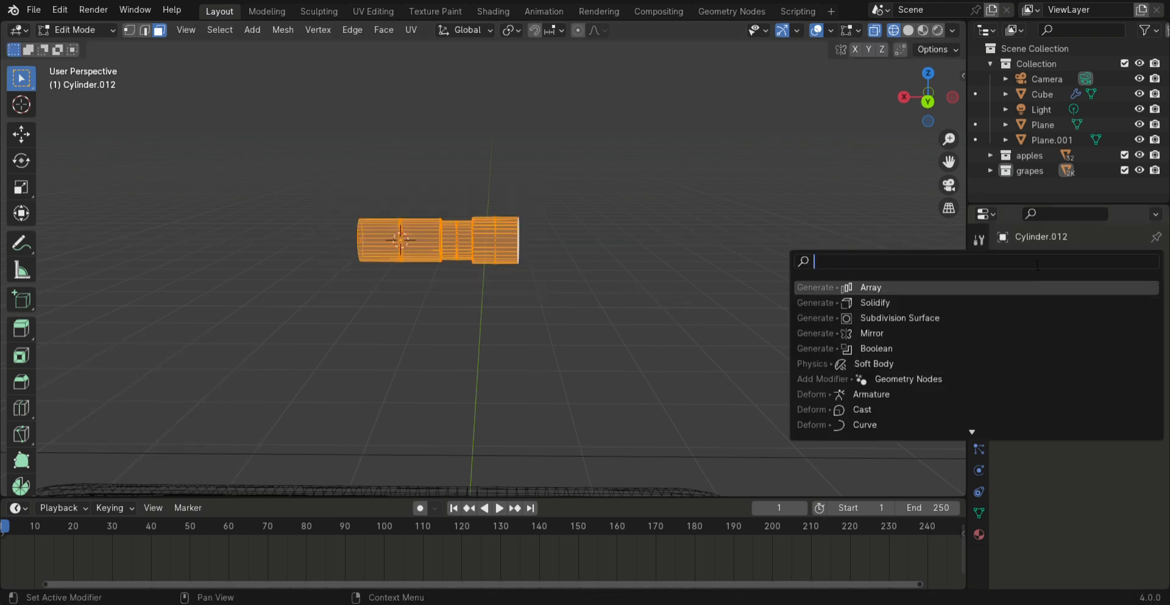
left_click(870, 286)
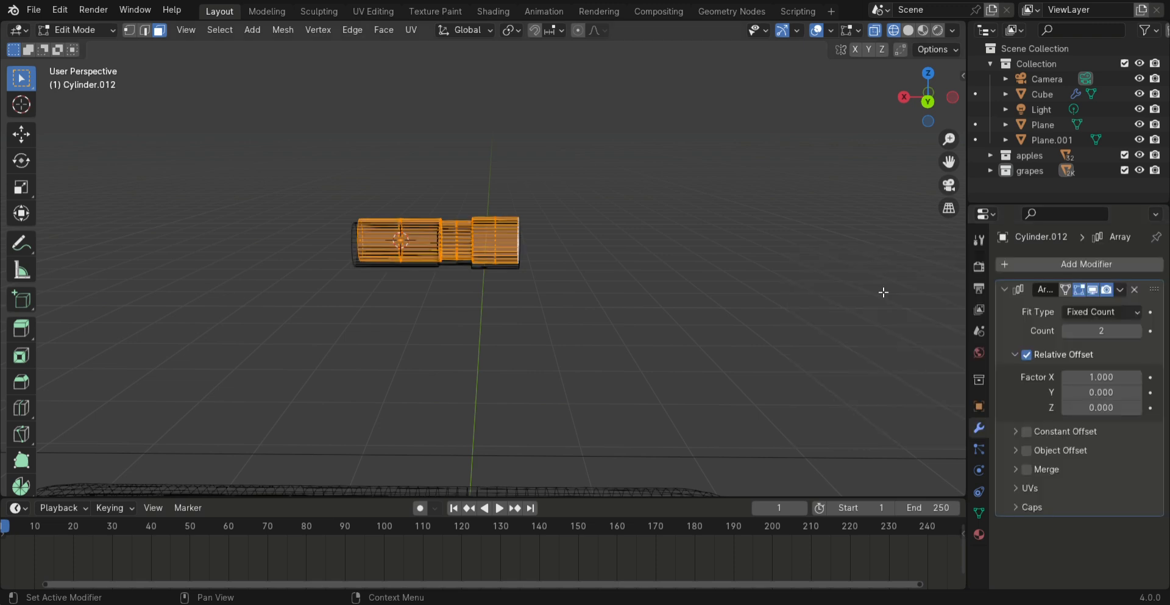
double_click(1101, 377)
type("0.000")
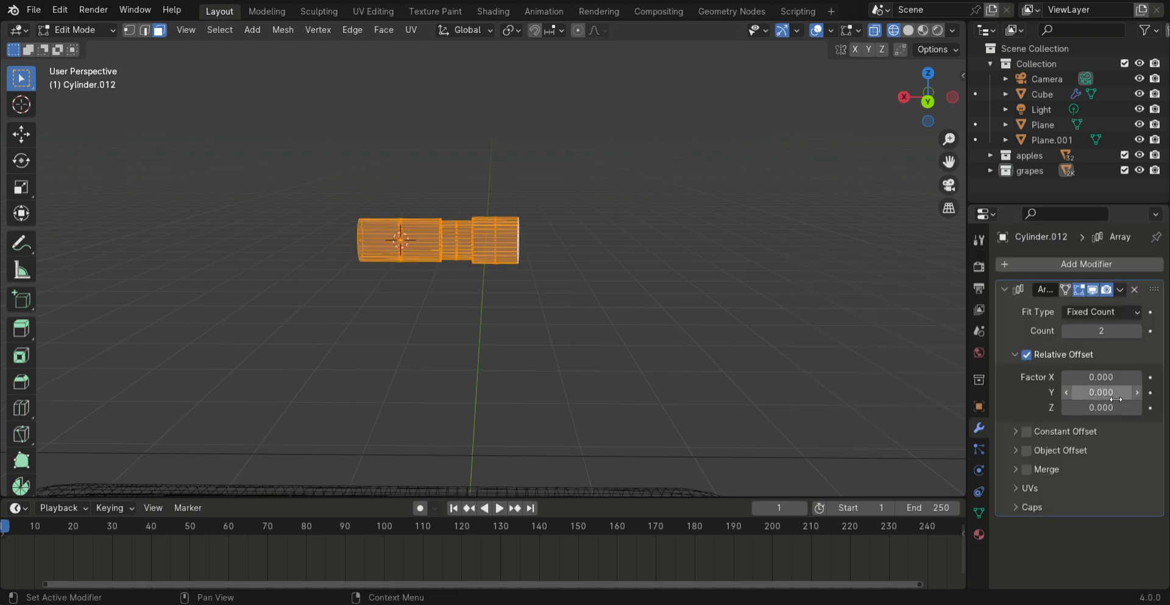
left_click(1101, 311)
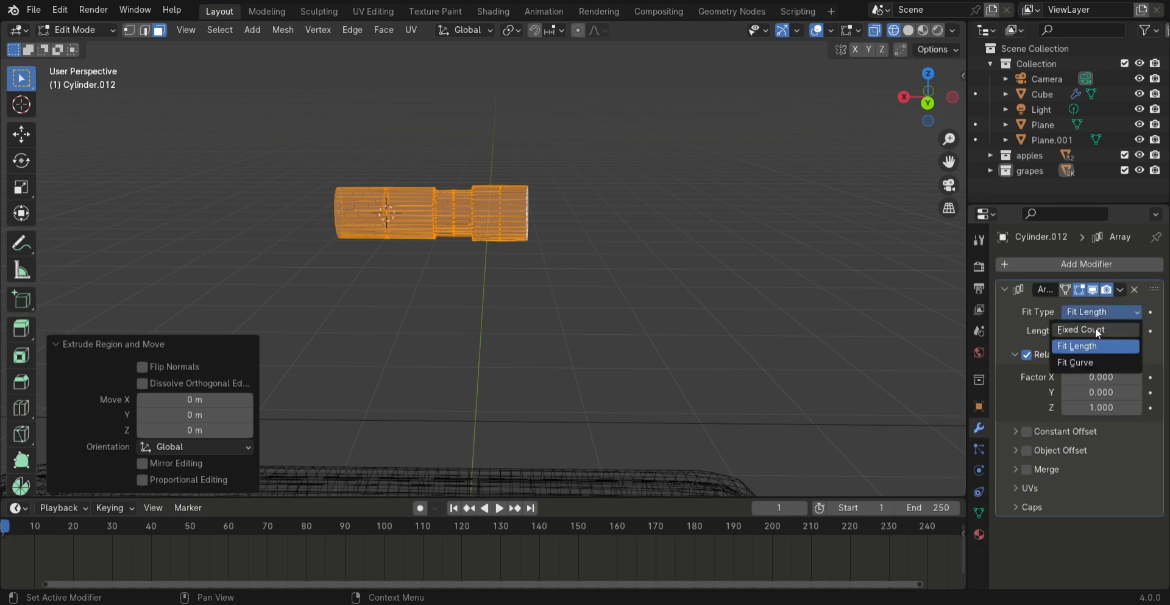
left_click(1079, 329)
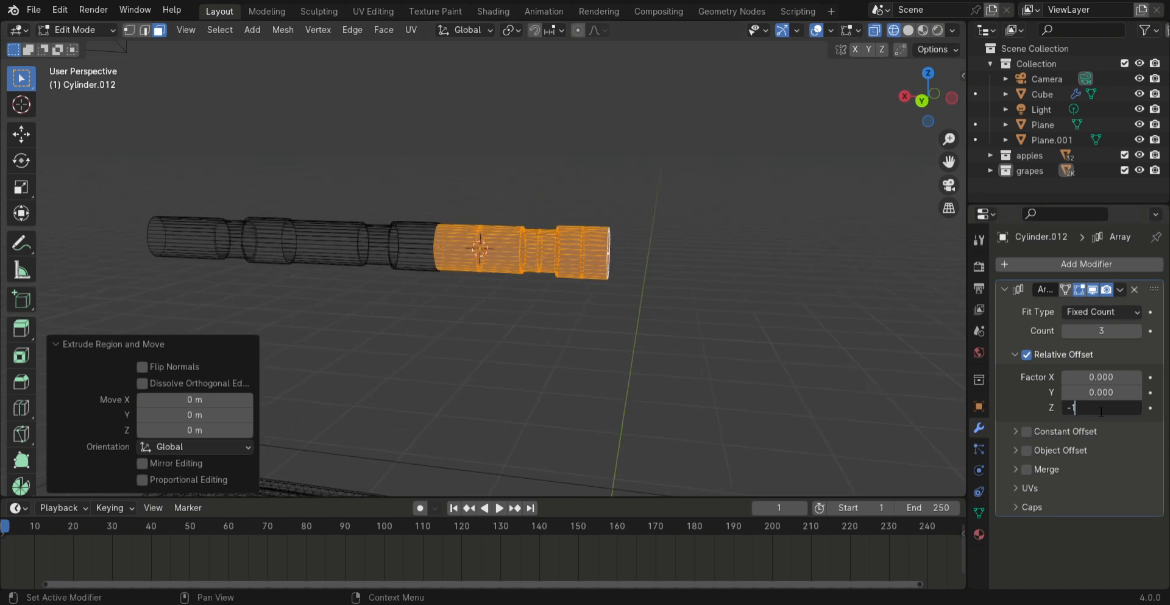
type("-1.000")
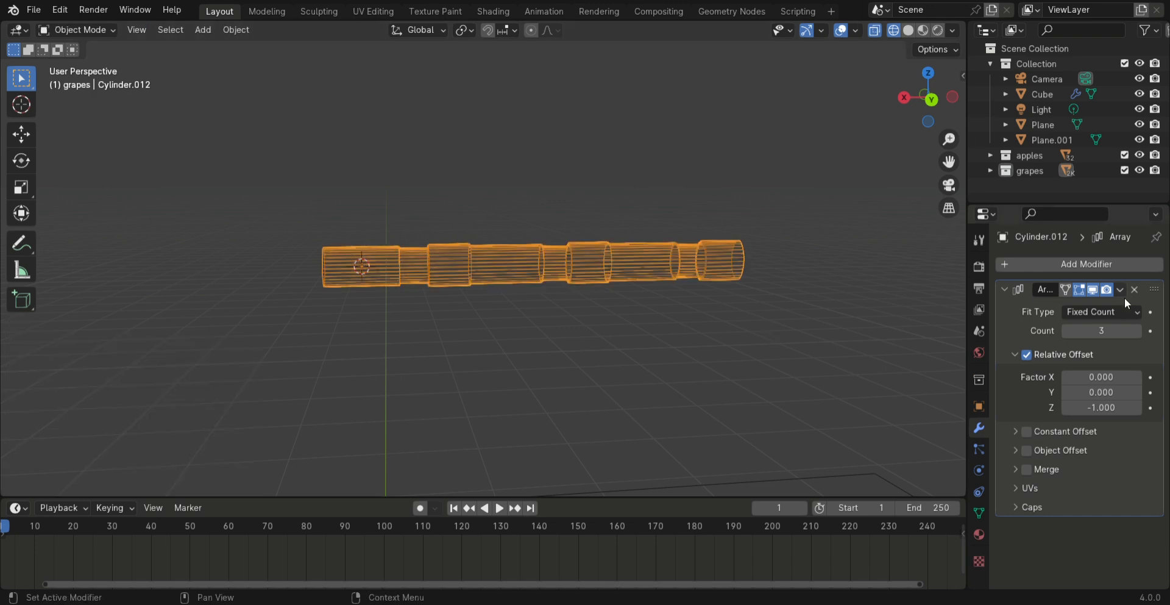
Step: Add a cube to the knife object and scale it down at the handle's front end
left_click(1120, 290)
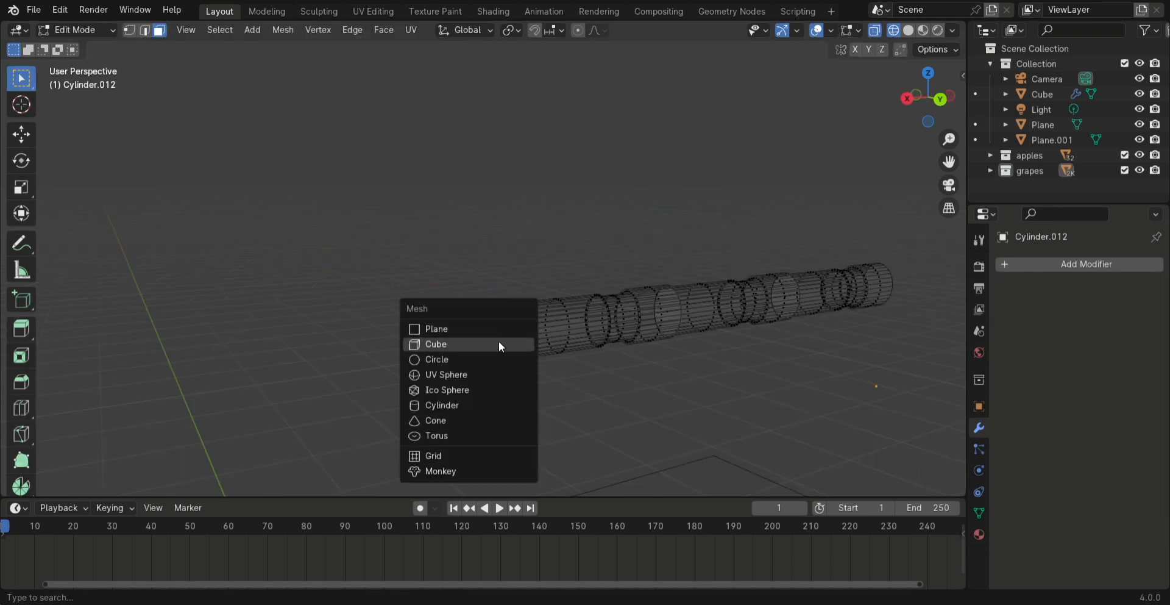
left_click(436, 343)
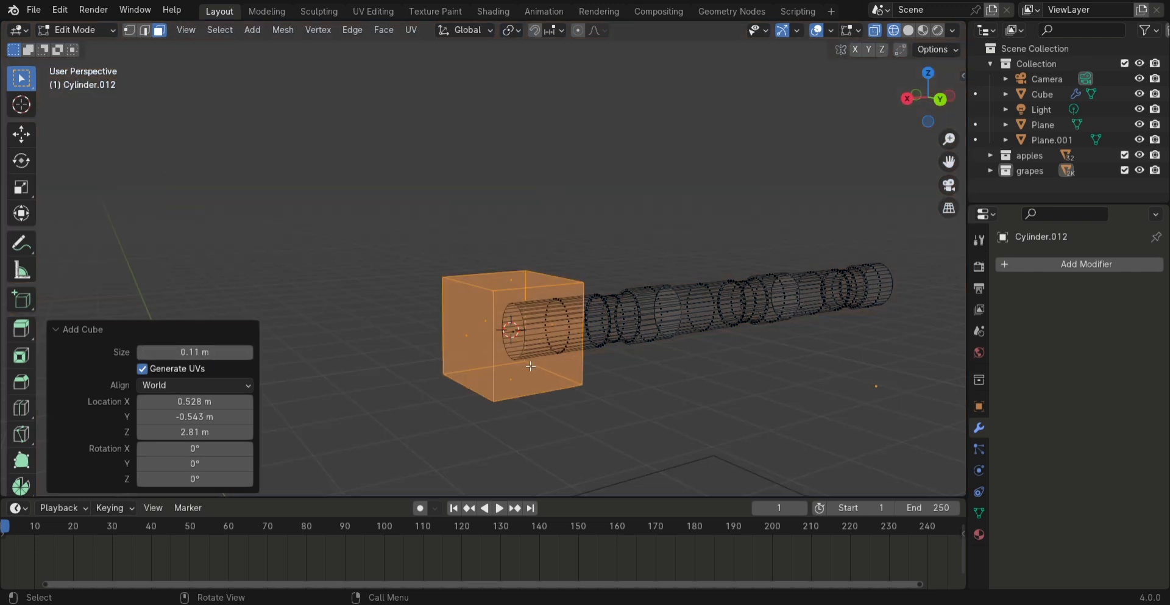
left_click(609, 388)
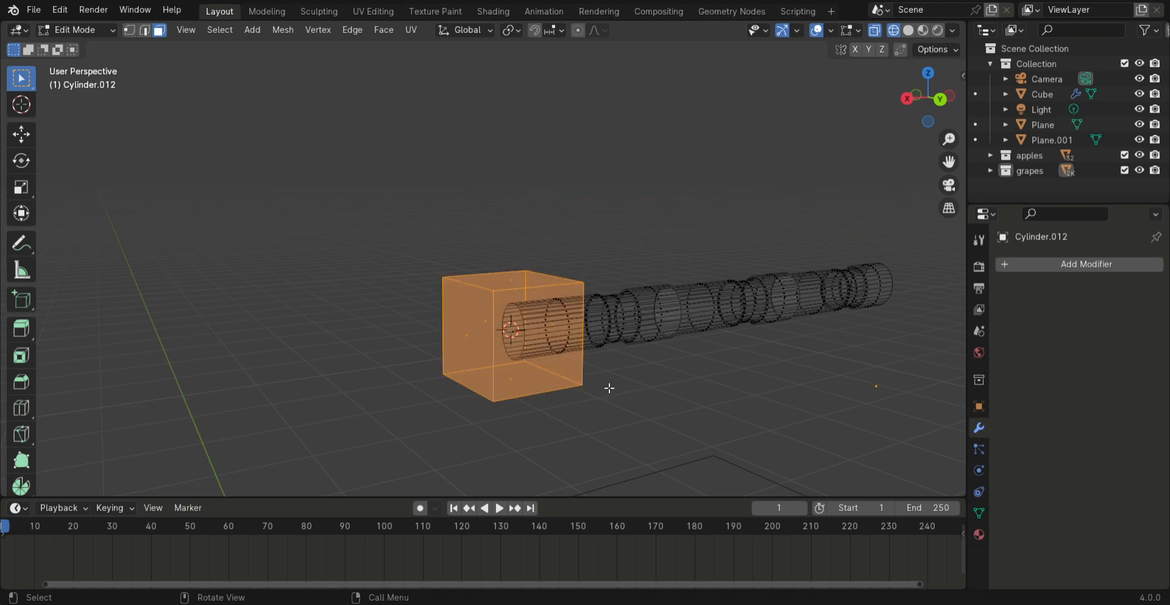
key("s")
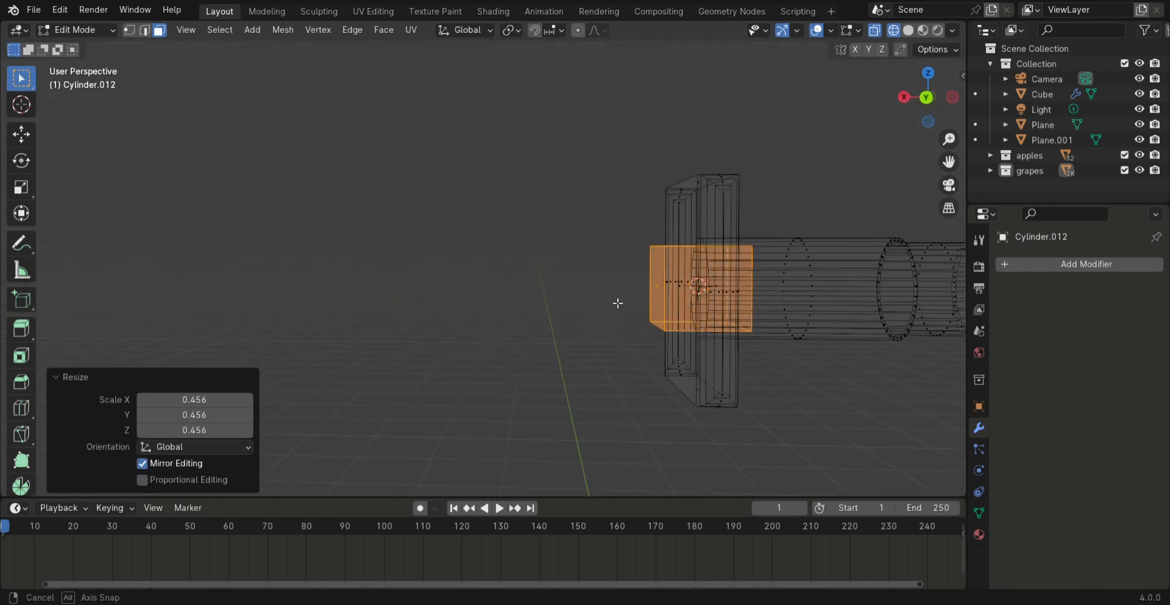
Step: Extrude the cube into a long blade and merge the end vertices into a pointed tip
key("g")
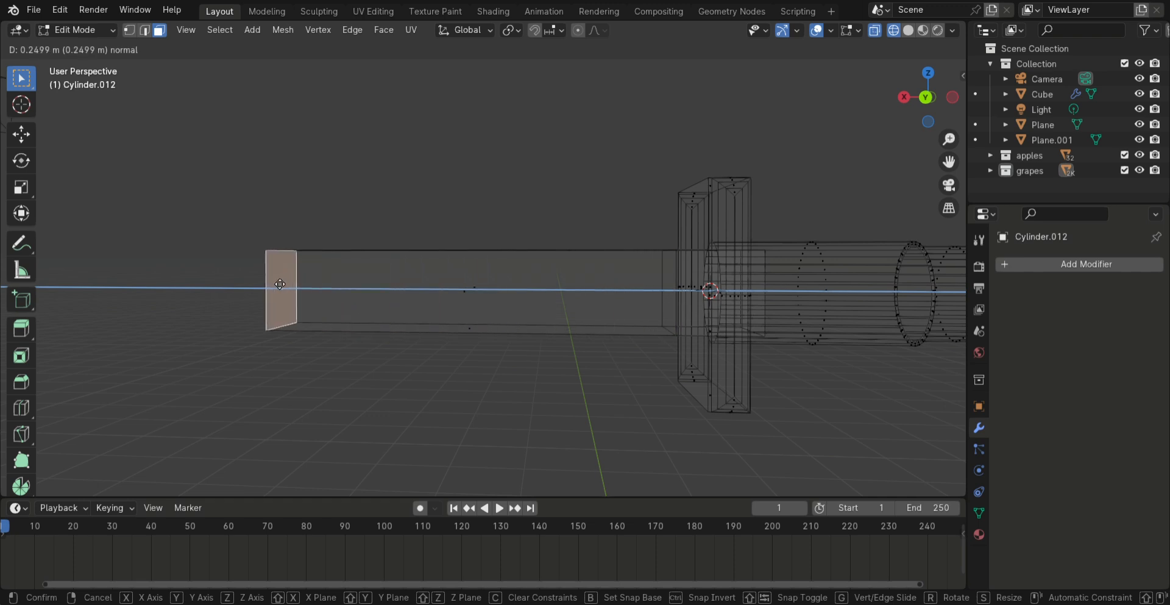
left_click(650, 290)
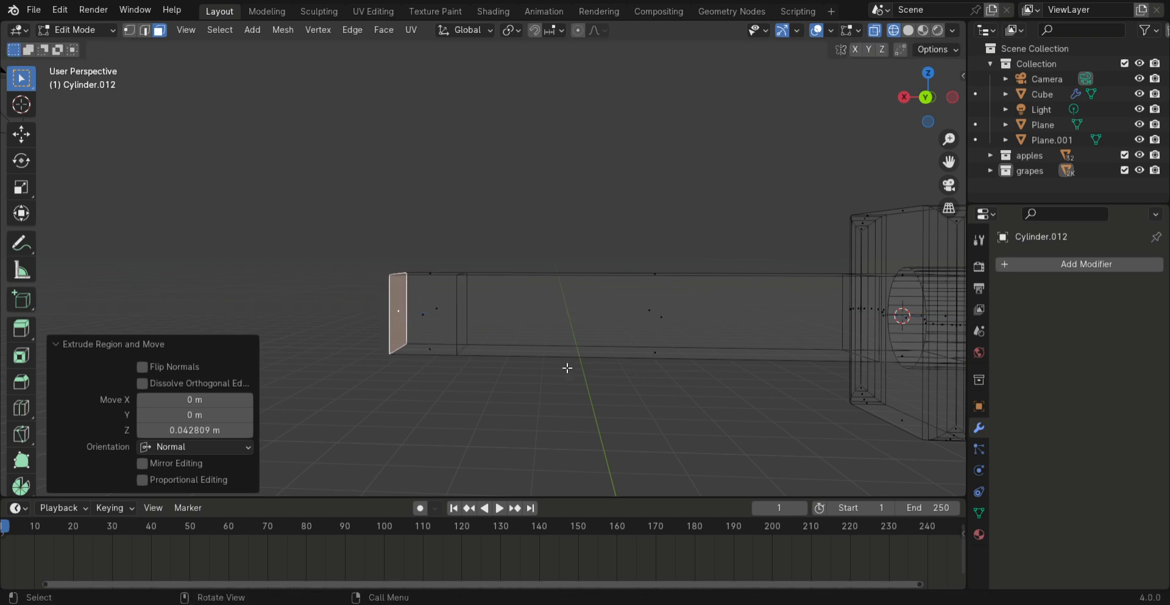
key("s")
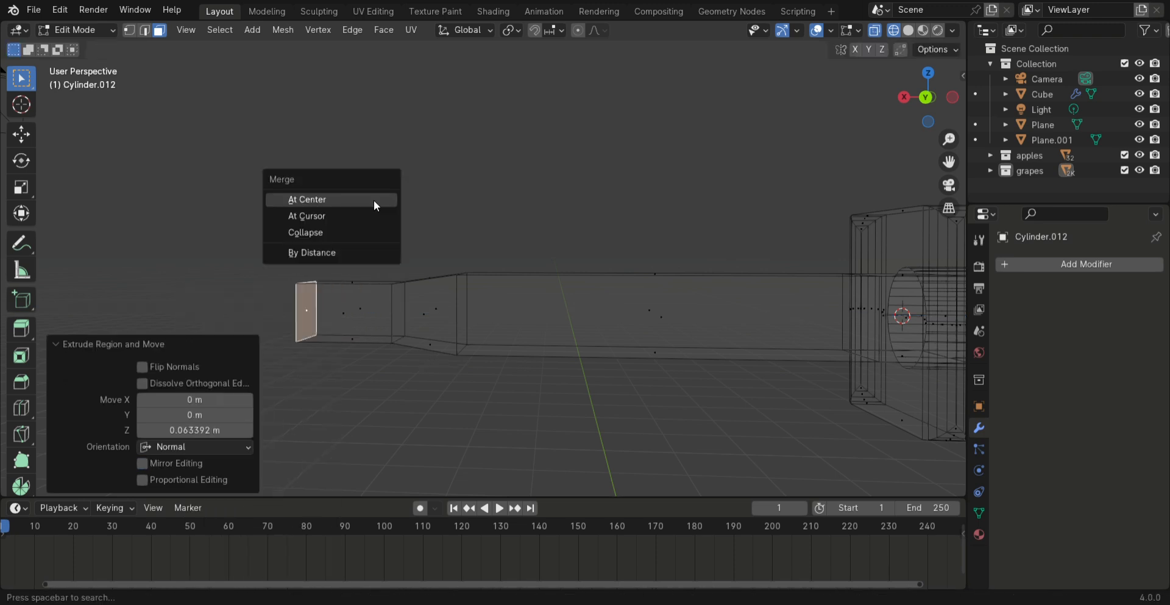
left_click(306, 198)
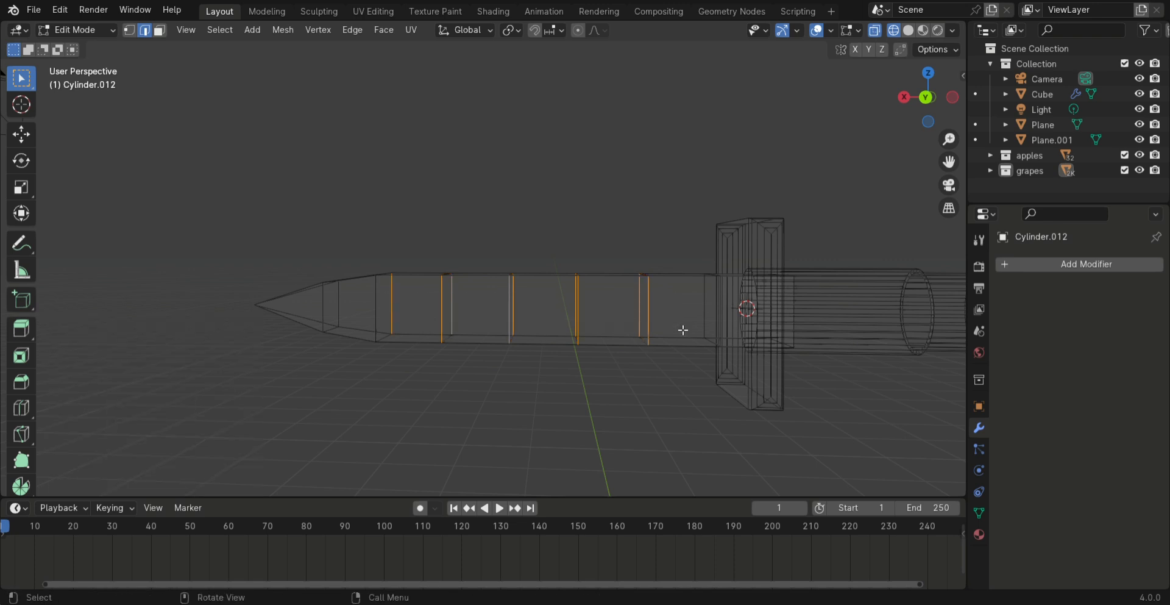
Step: Add loop cuts and notches along the blade spine, then shade the knife smooth
left_click(391, 306)
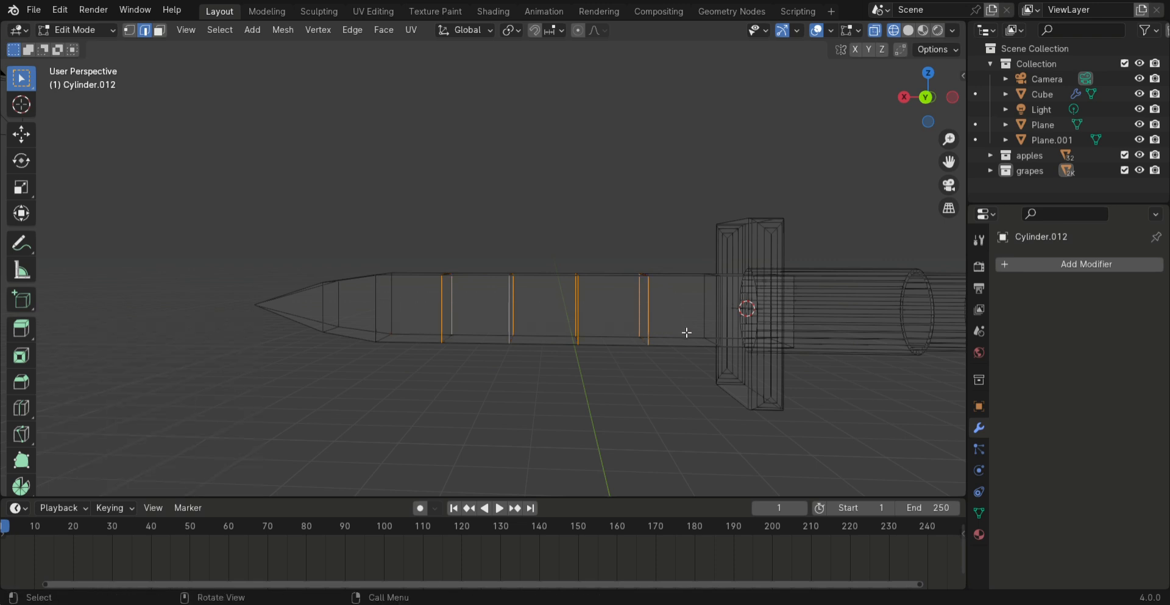
left_click(351, 30)
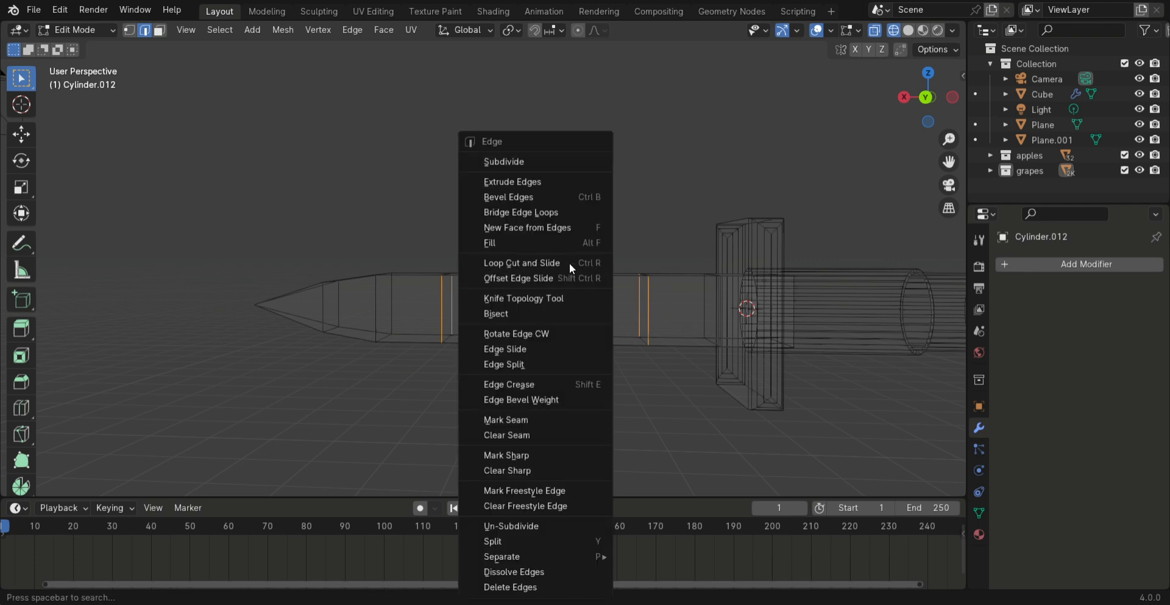
left_click(503, 161)
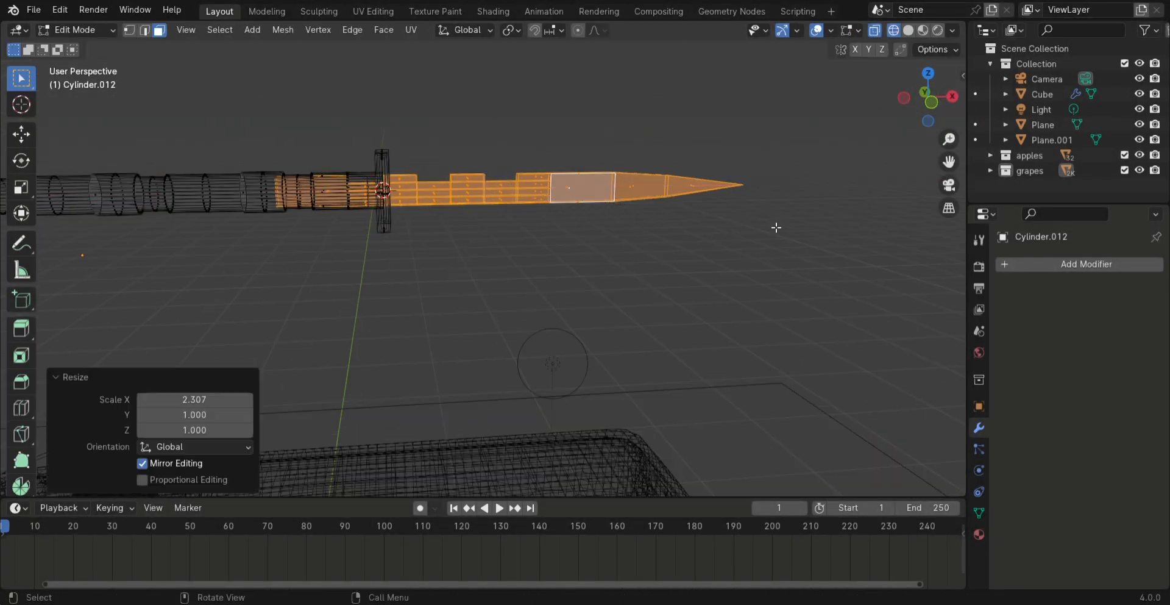
key("Tab")
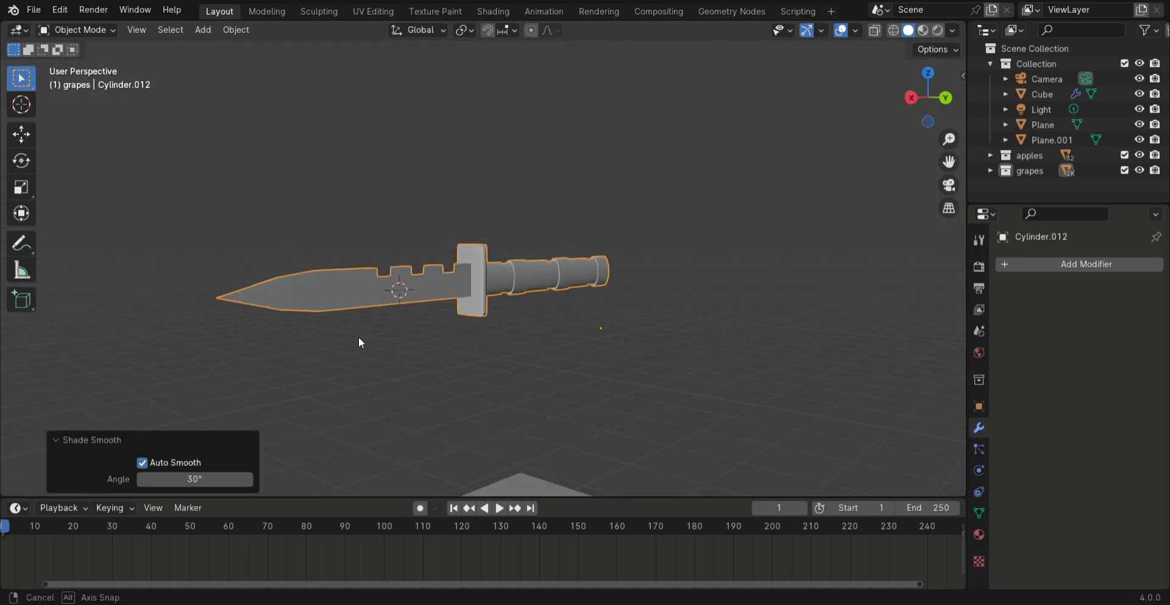
left_click(493, 11)
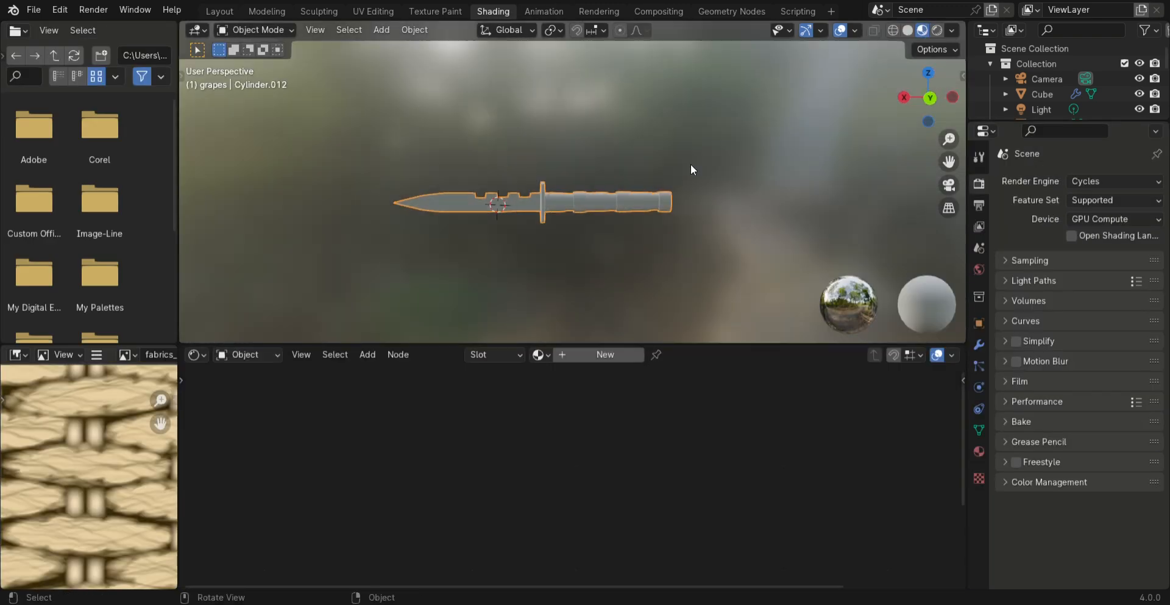
Step: Assign Material.009 to the blade faces with Metallic raised to about 0.79
key("Tab")
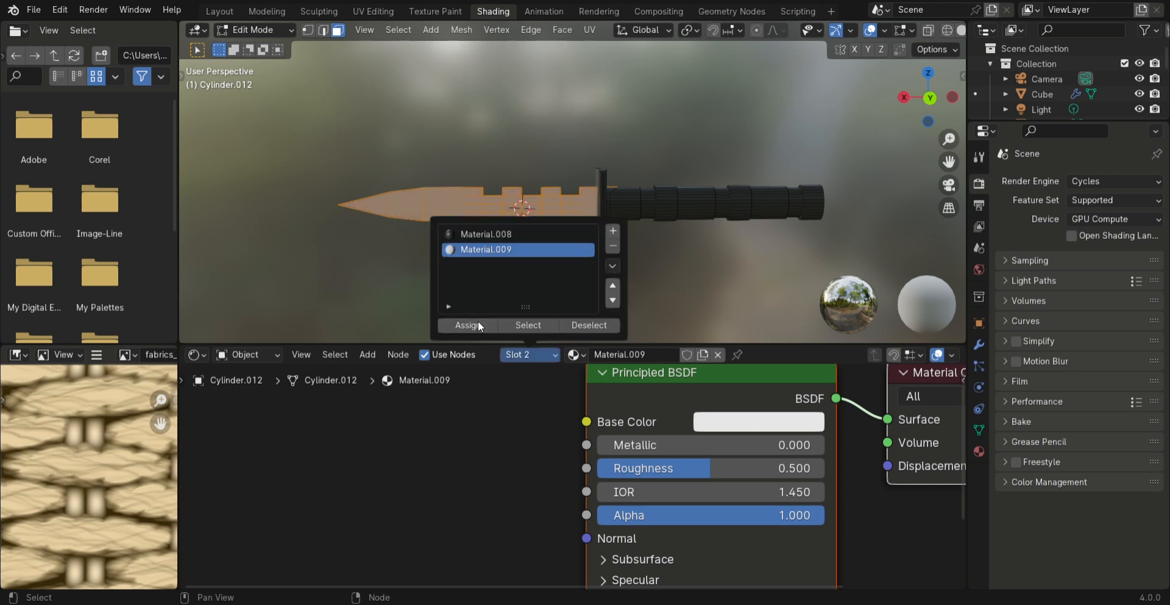
left_click(468, 324)
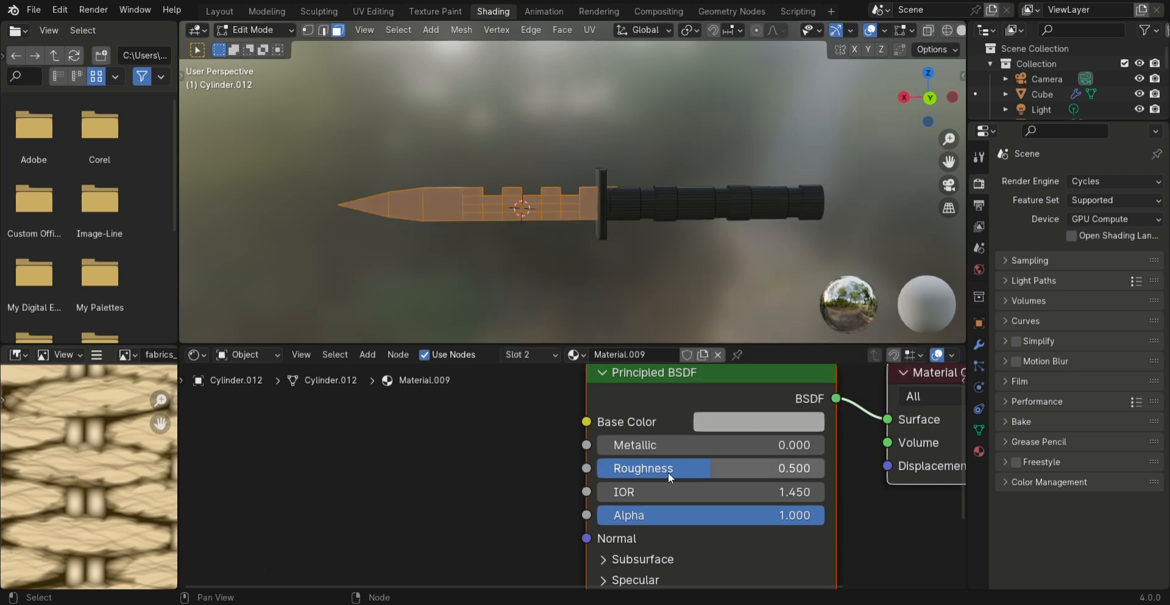
key("Tab")
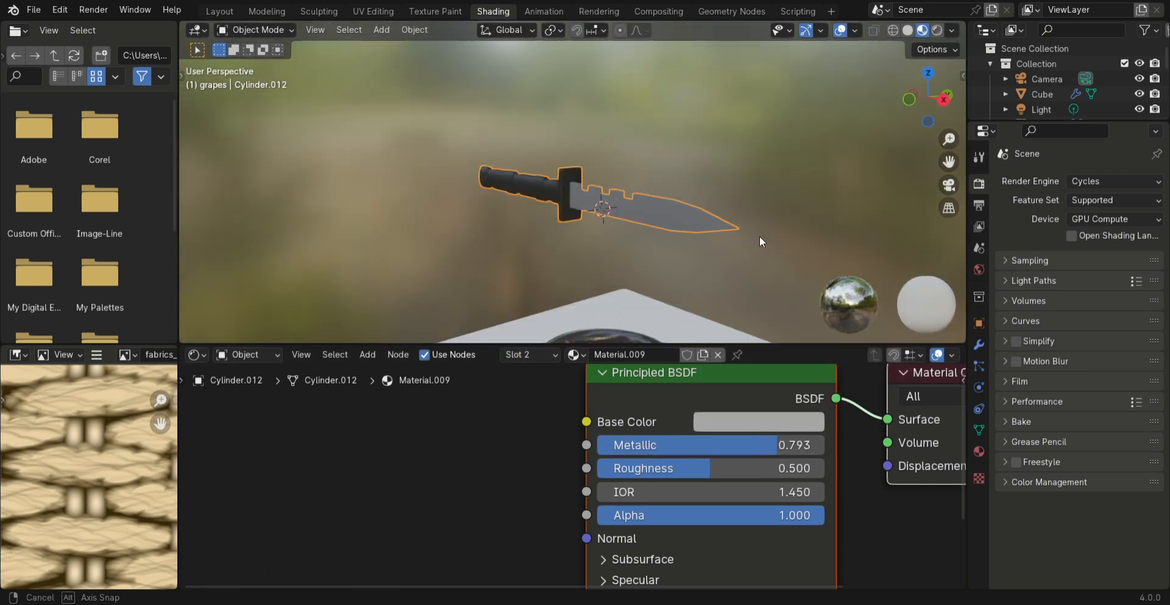
Step: Set the blade Metallic 1.0, Roughness 0.653, and rotate the knife to rest on the tablecloth
left_click(757, 420)
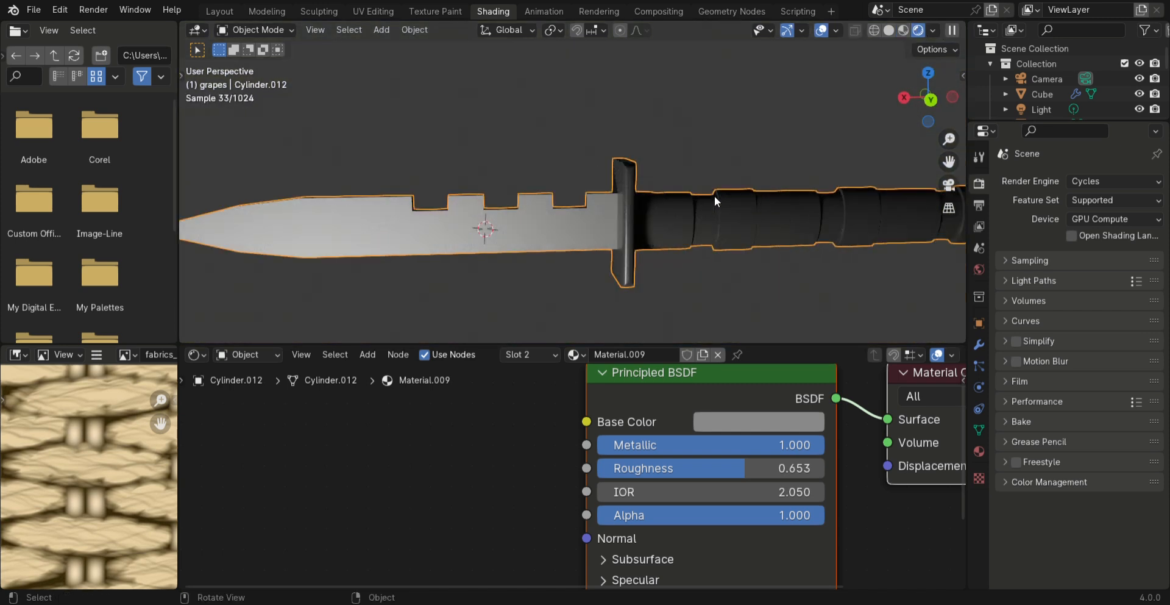
left_click_drag(709, 201, 463, 202)
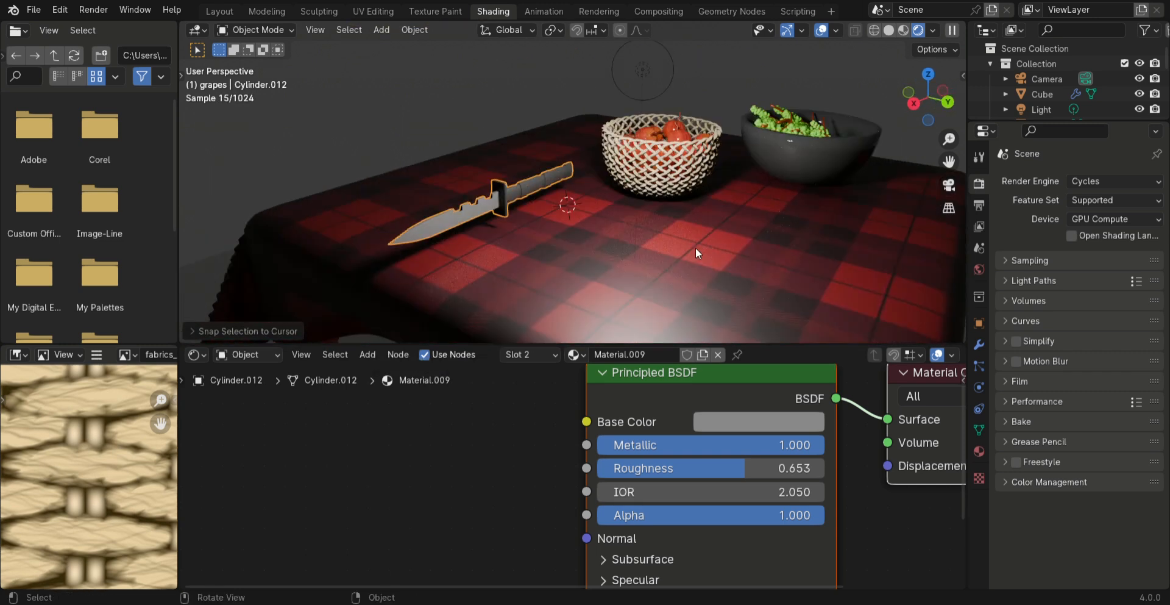
key("r")
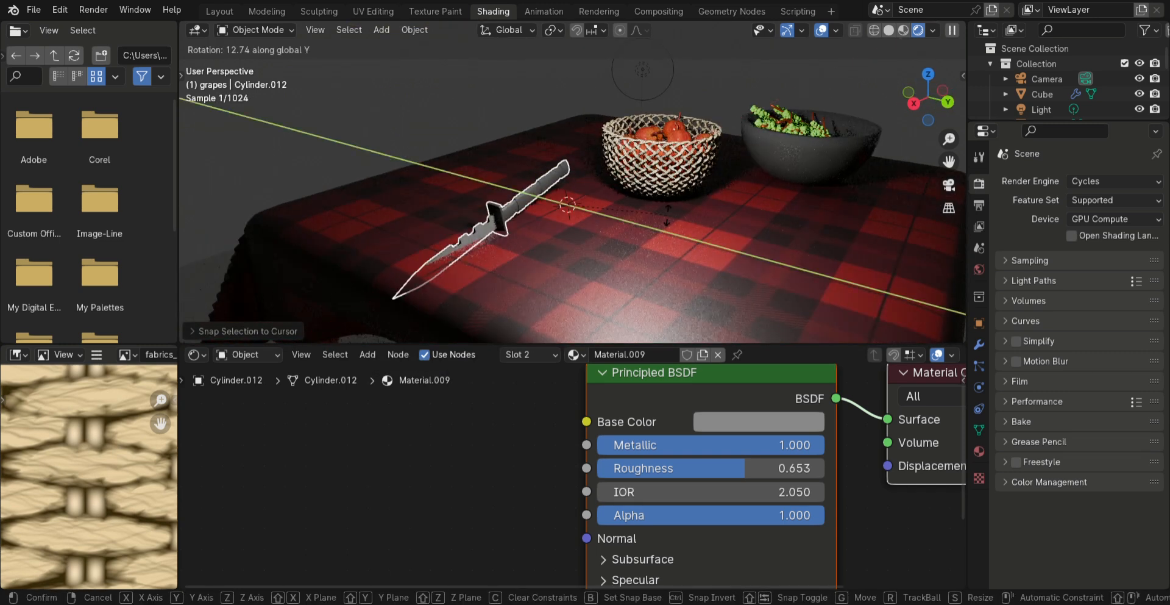